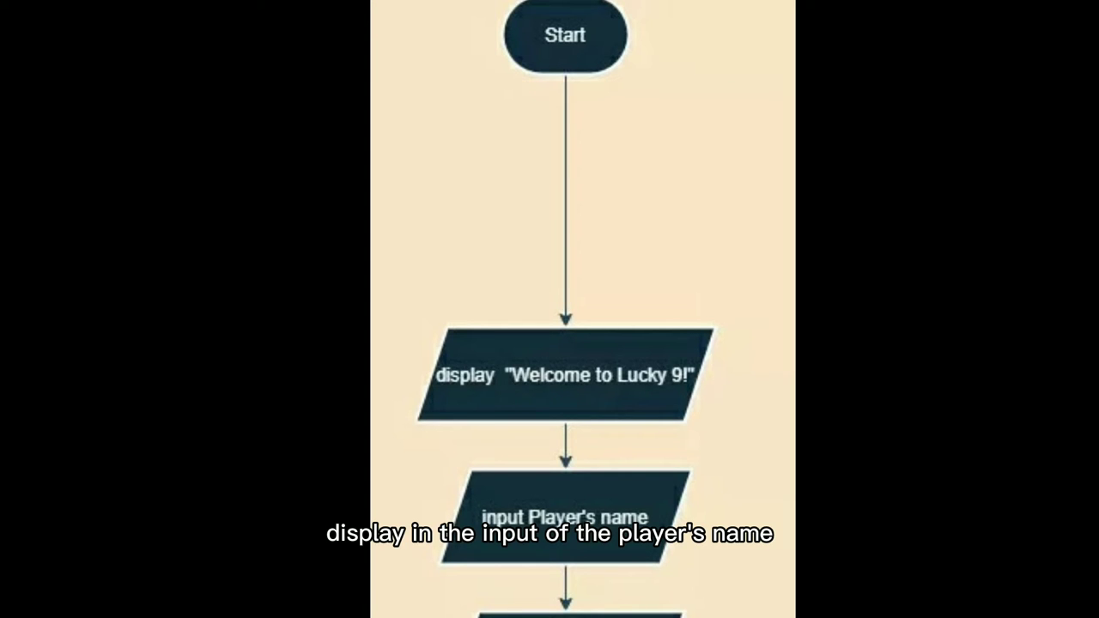
pyautogui.scroll(-3)
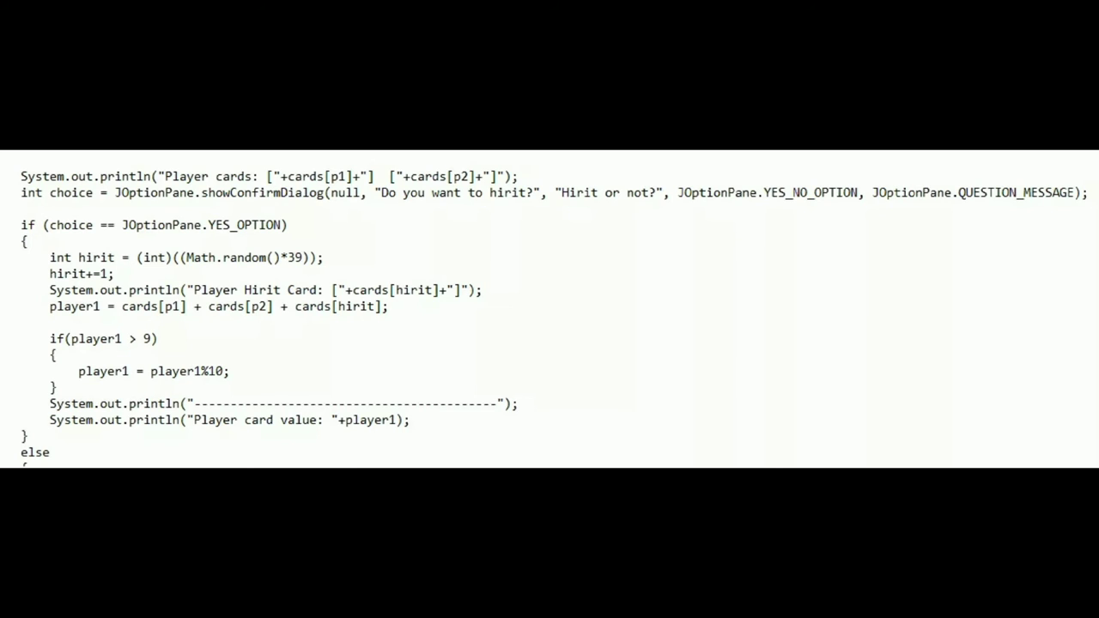
pyautogui.scroll(-3)
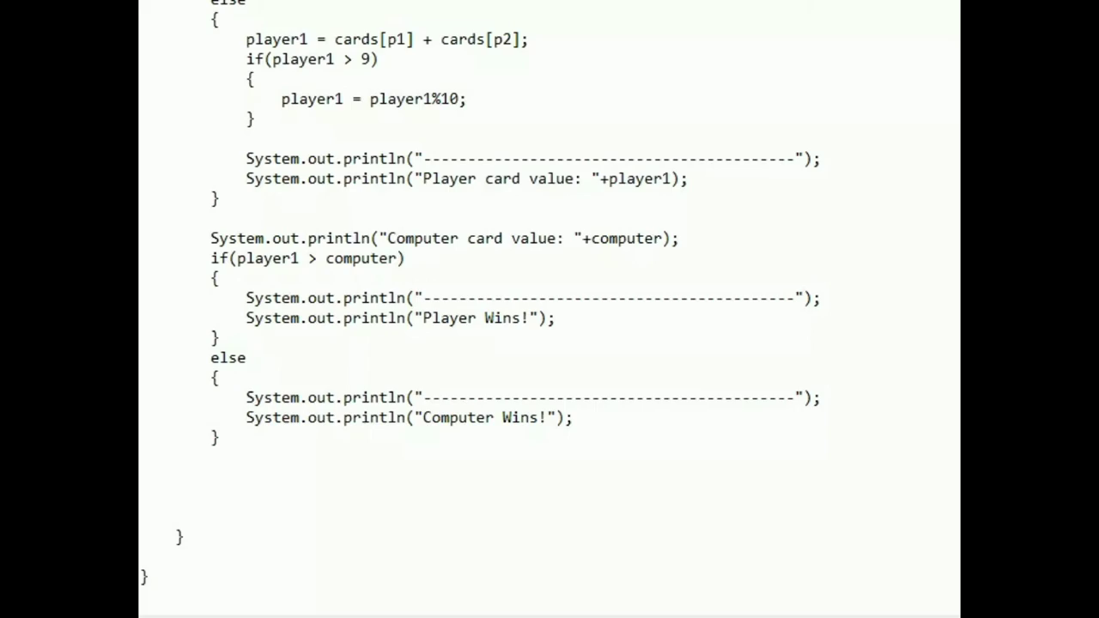